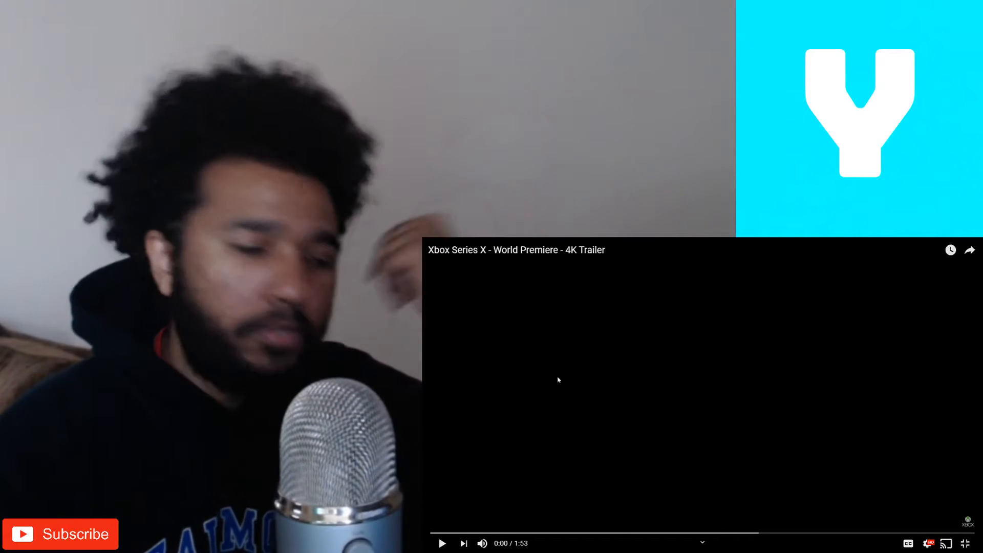
# - Play the Xbox Series X World Premiere trailer from the beginning
pyautogui.click(442, 543)
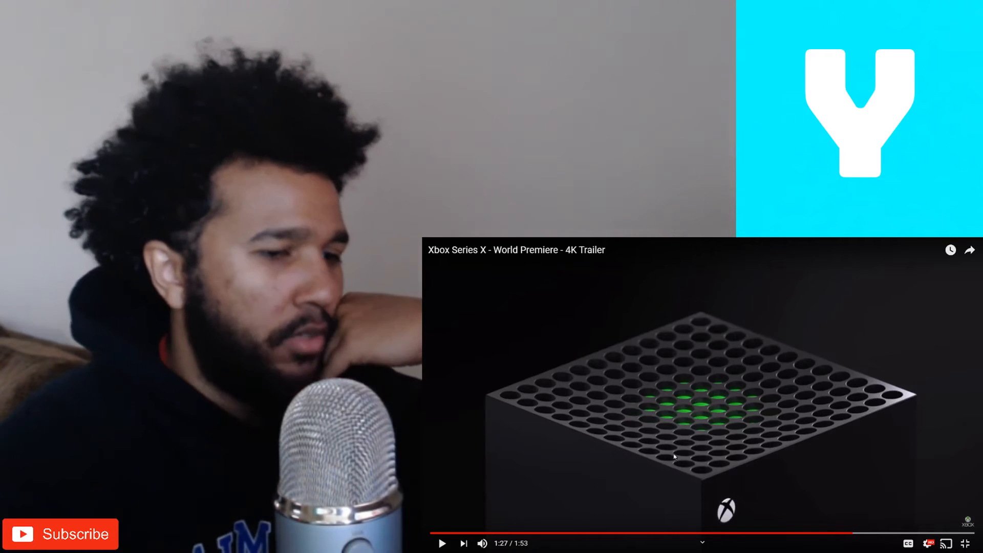
# - Resume the Xbox Series X trailer from 1:27 onto the console and controller
pyautogui.click(442, 543)
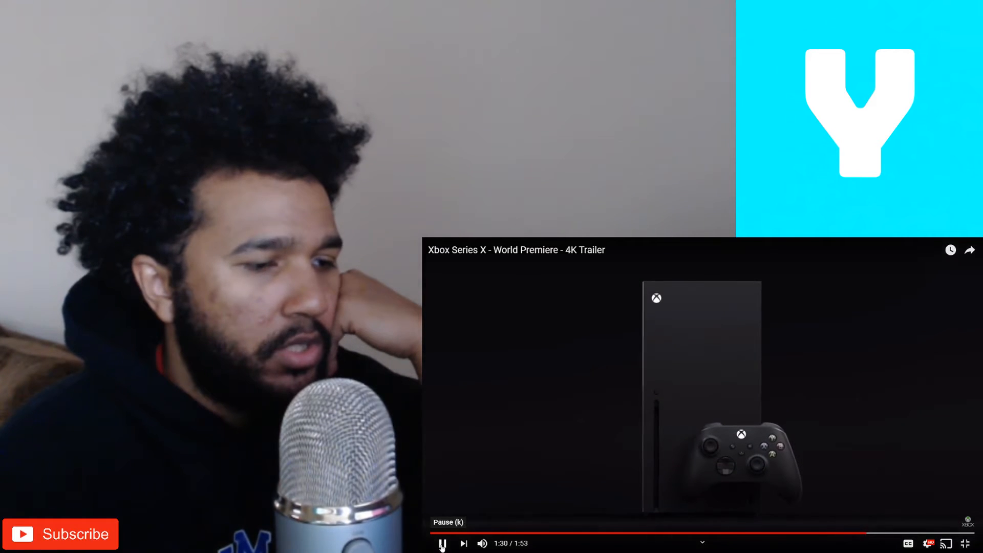
# - Pause the trailer on the upright console and controller shot
pyautogui.click(443, 543)
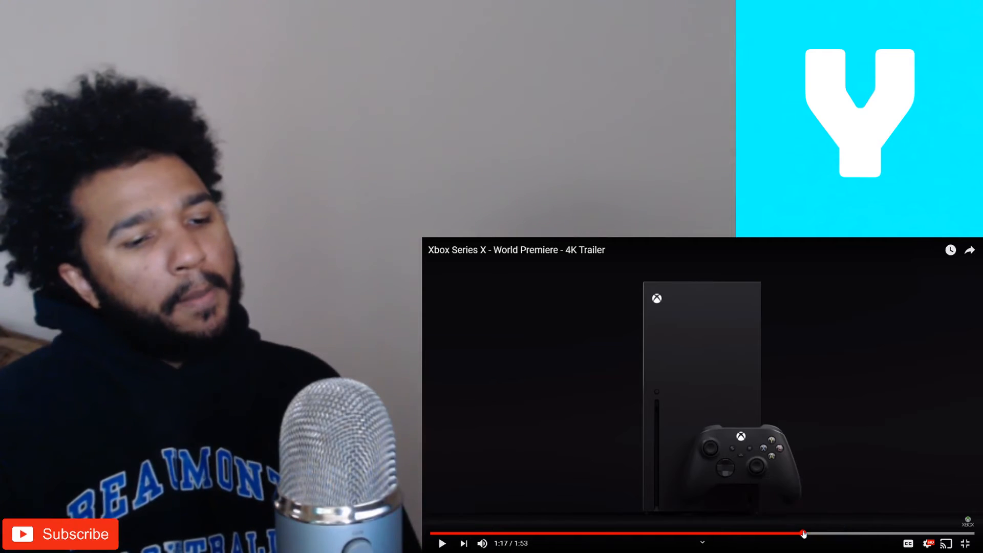
# - Replay the trailer from 1:17, pausing to comment, and stop at 1:31
pyautogui.click(441, 542)
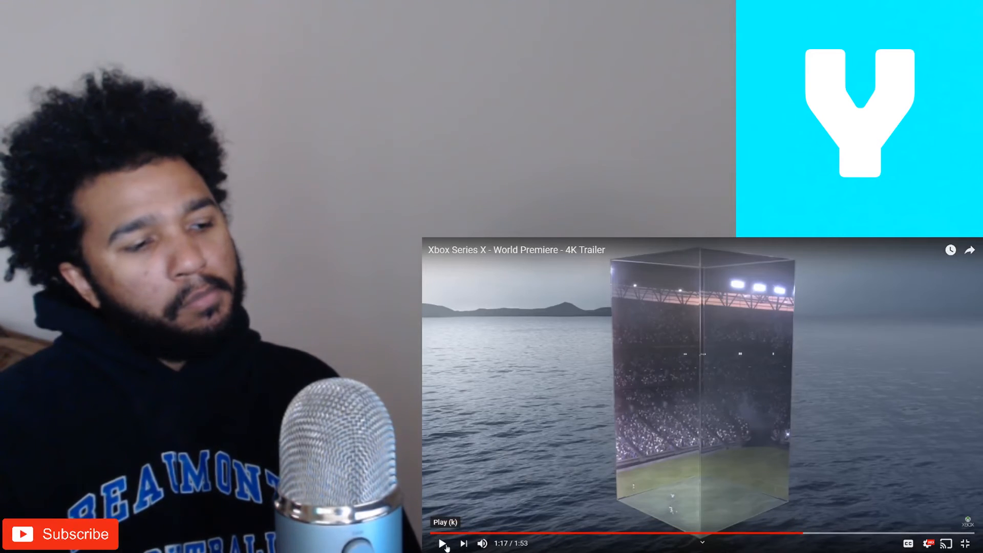
pyautogui.click(442, 543)
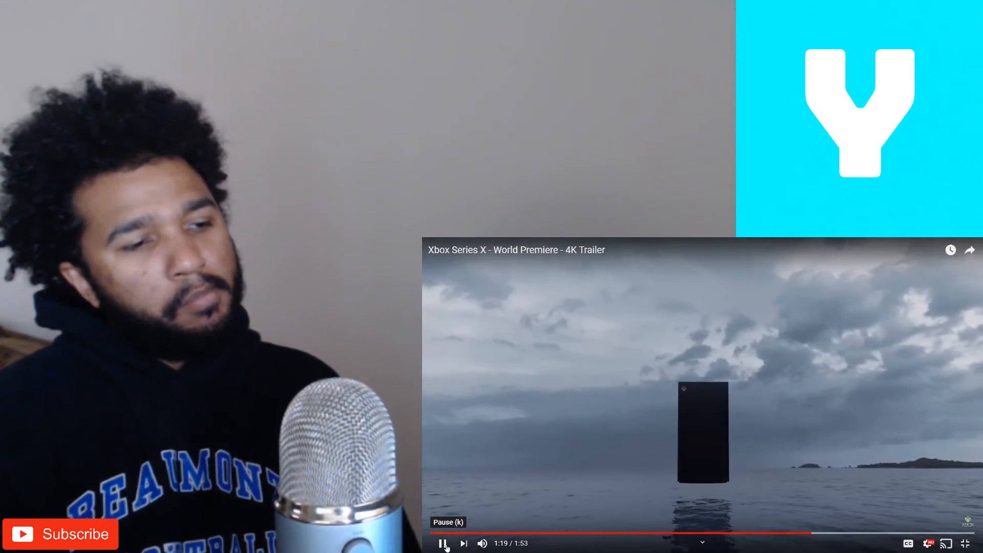
pyautogui.click(442, 543)
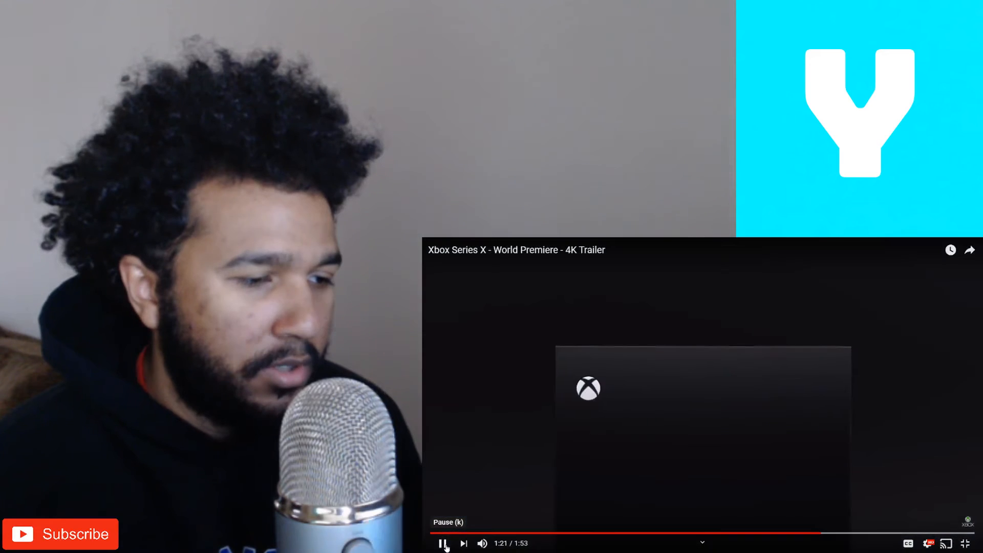
pyautogui.click(442, 543)
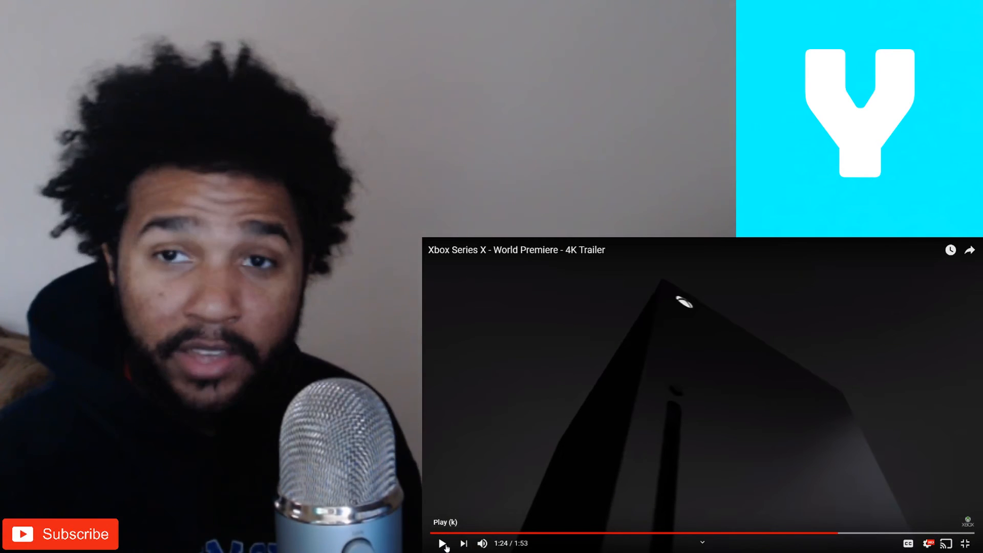
pyautogui.click(442, 542)
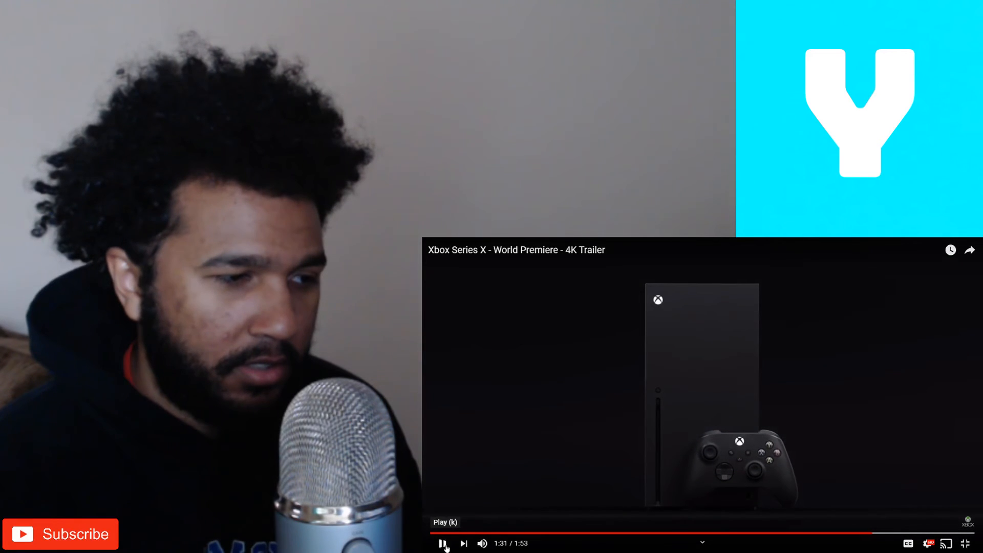
pyautogui.click(442, 542)
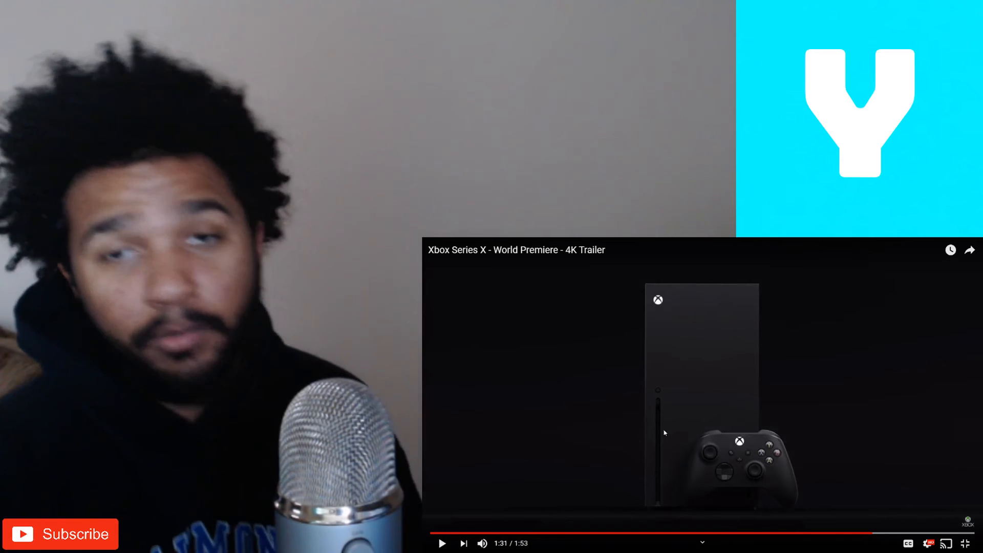